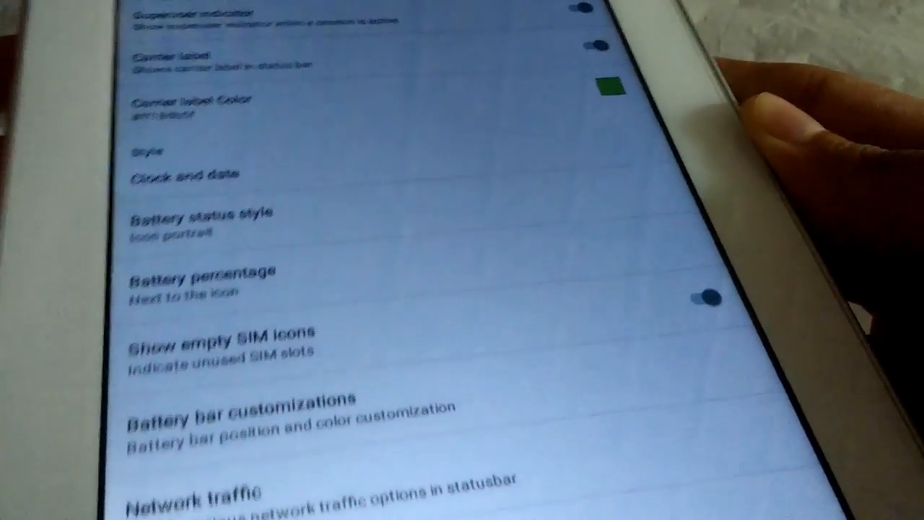
Step: Scroll through the remaining Notification drawer options and go back to Configurations
{"action": "scroll", "scroll_direction": "down", "scroll_amount": 3}
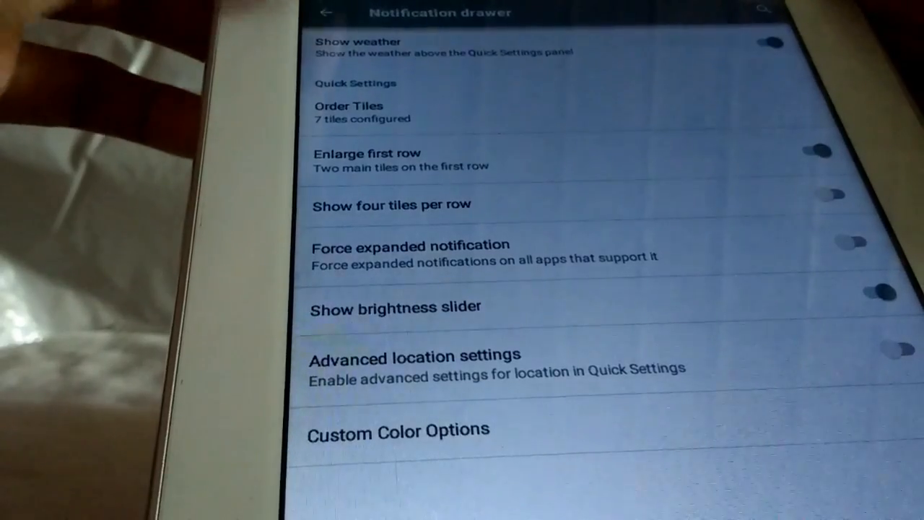
{"action": "left_click", "coordinate": [323, 13]}
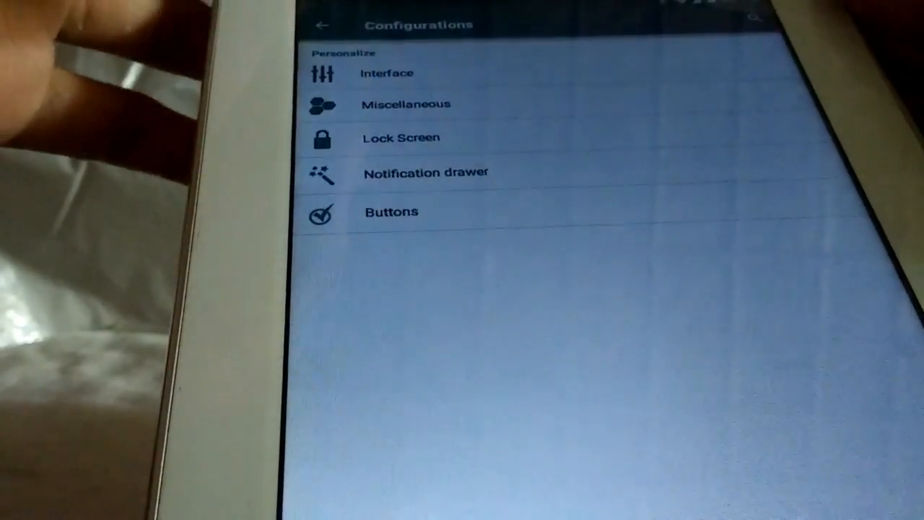
Step: Browse the Miscellaneous animation, gesture and recents options, then back out to main Settings
{"action": "left_click", "coordinate": [391, 211]}
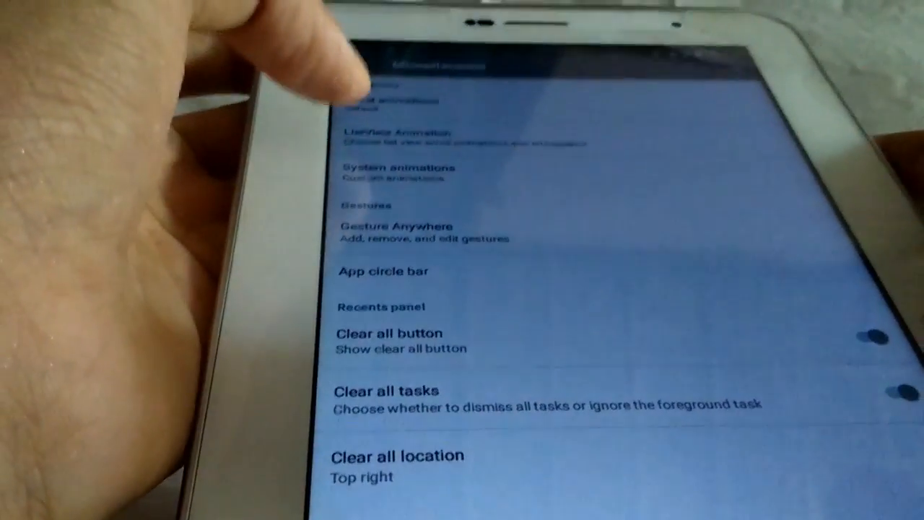
{"action": "left_click", "coordinate": [381, 173]}
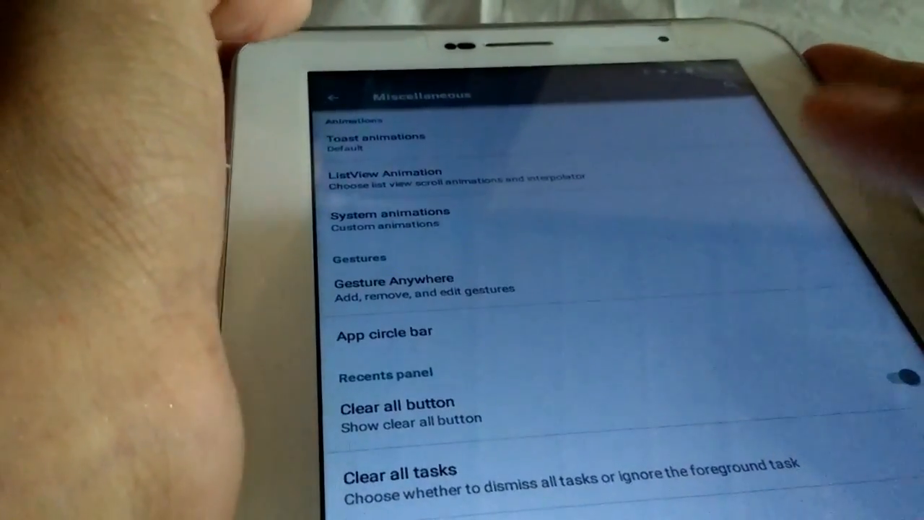
{"action": "left_click", "coordinate": [332, 95]}
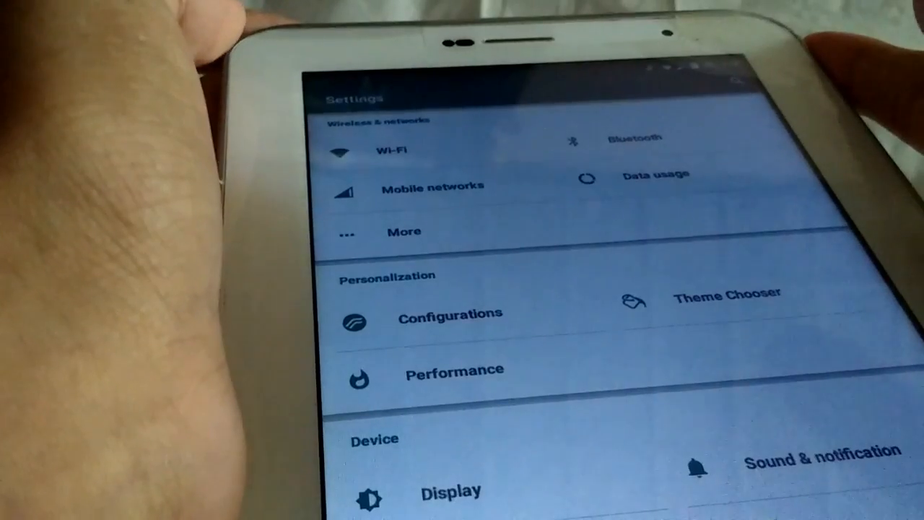
{"action": "scroll", "scroll_direction": "down", "scroll_amount": 3}
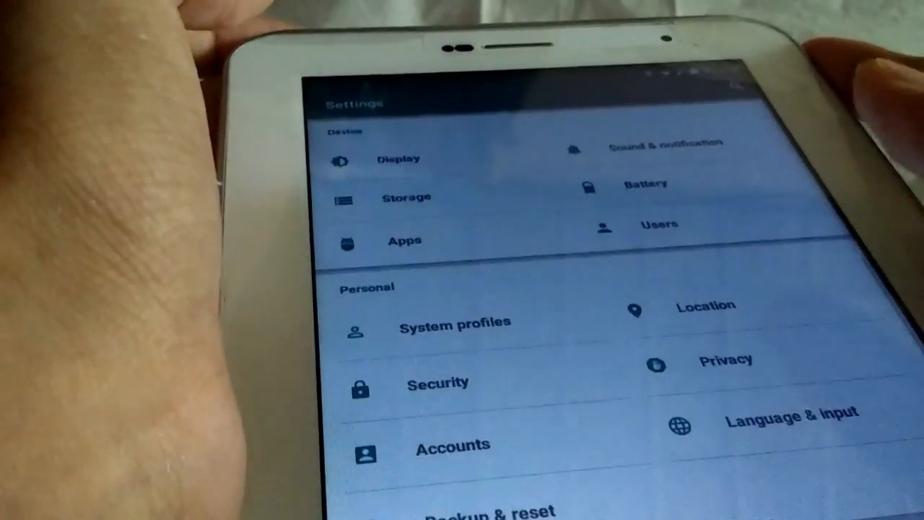
{"action": "scroll", "scroll_direction": "down", "scroll_amount": 3}
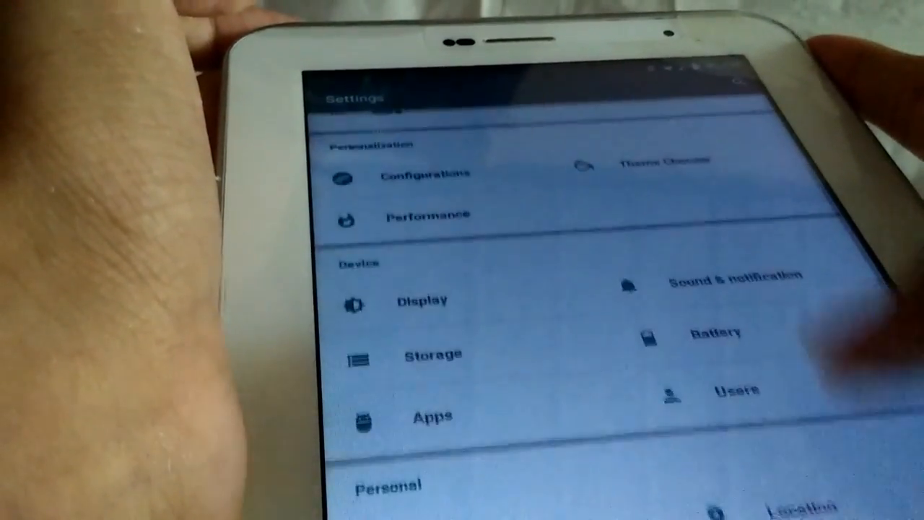
{"action": "scroll", "scroll_direction": "down", "scroll_amount": 3}
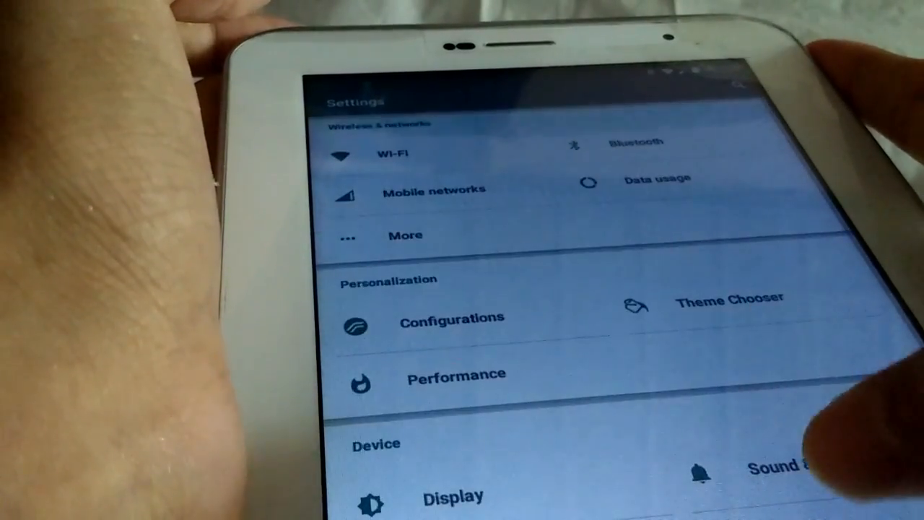
{"action": "scroll", "scroll_direction": "down", "scroll_amount": 3}
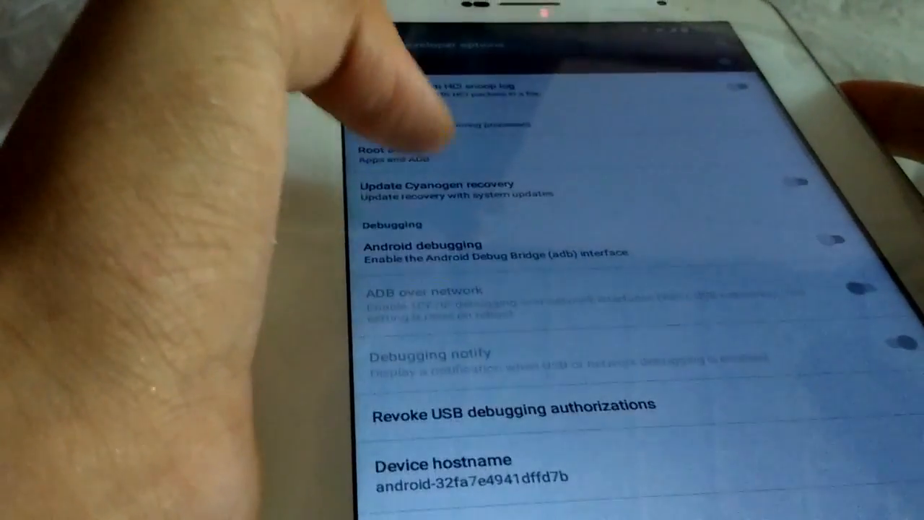
{"action": "scroll", "scroll_direction": "down", "scroll_amount": 3}
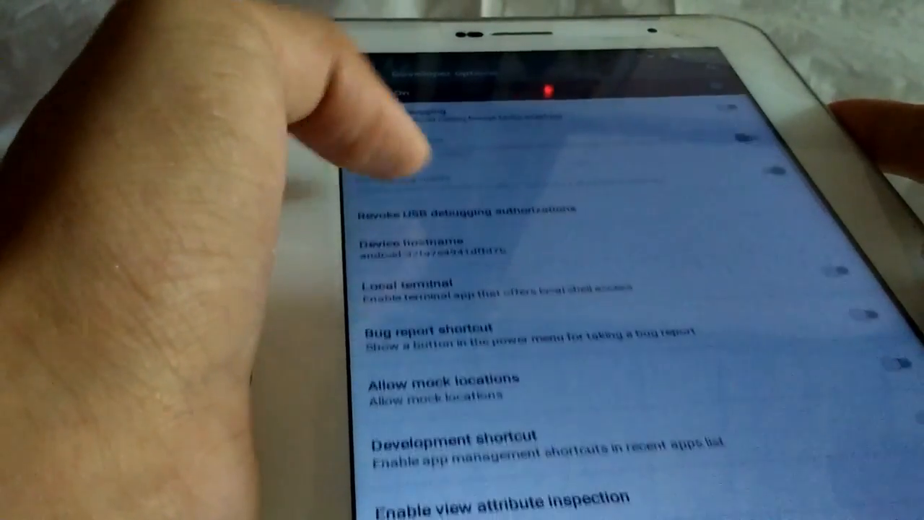
{"action": "scroll", "scroll_direction": "down", "scroll_amount": 3}
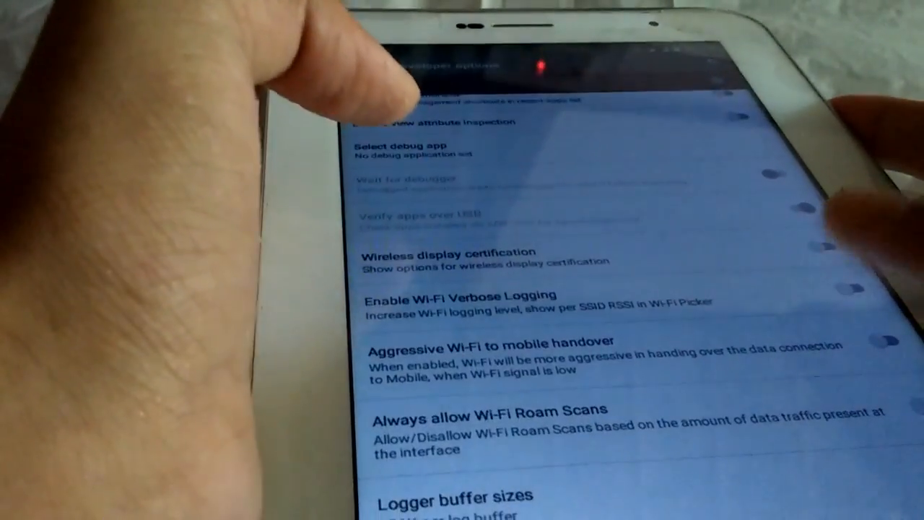
{"action": "scroll", "scroll_direction": "up", "scroll_amount": 3}
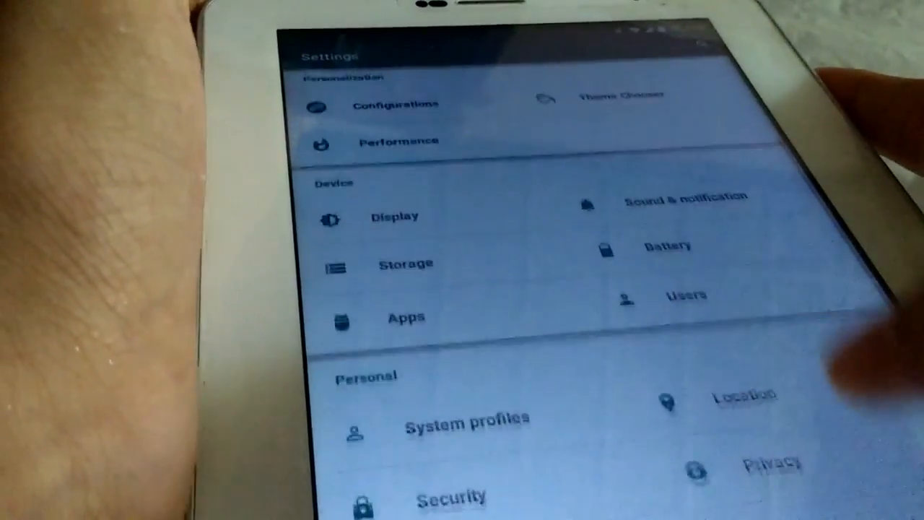
{"action": "scroll", "scroll_direction": "down", "scroll_amount": 3}
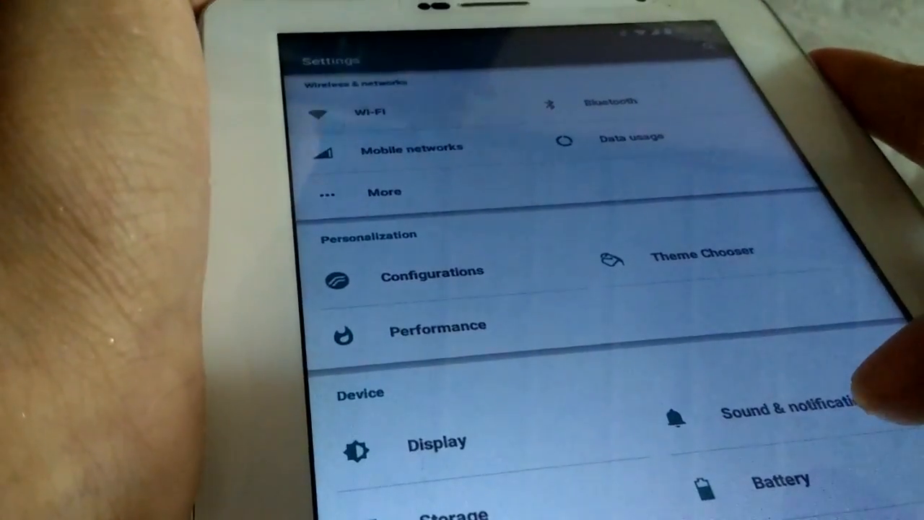